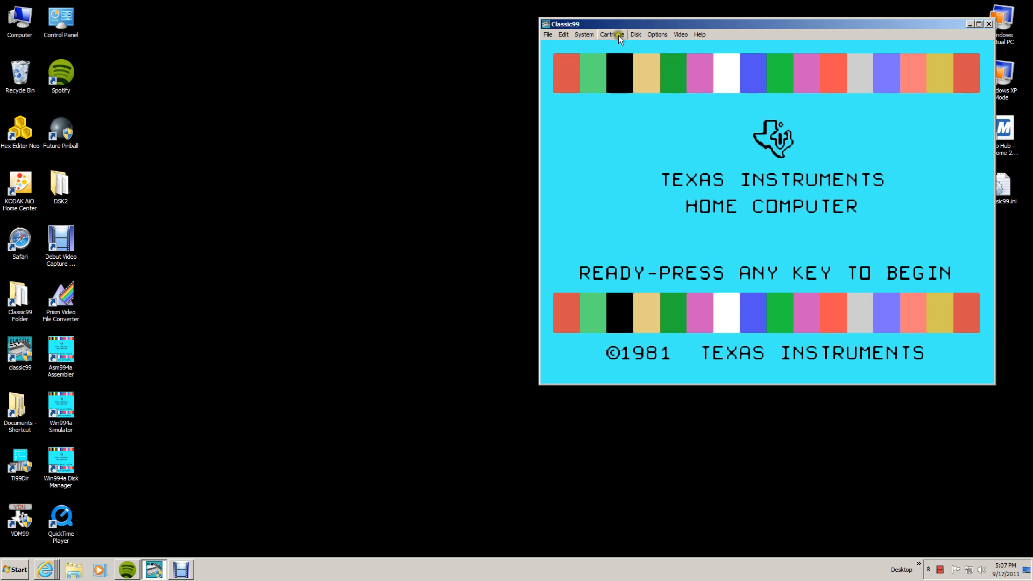
mouse_move(152, 404)
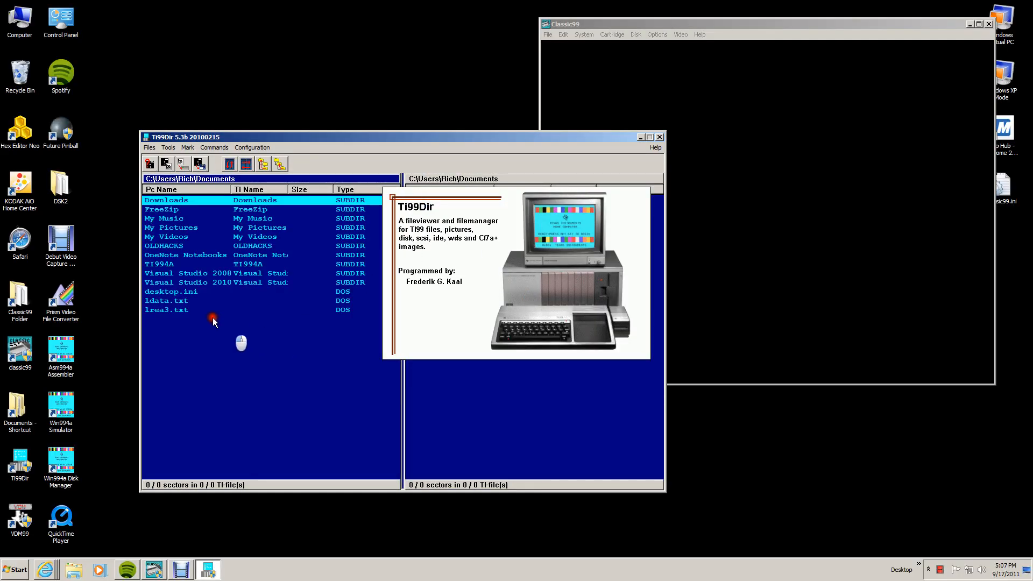
Open the Classic99 folder under Documents > TI994A to list its DSK1–DSK9 disk folders
double_click(159, 264)
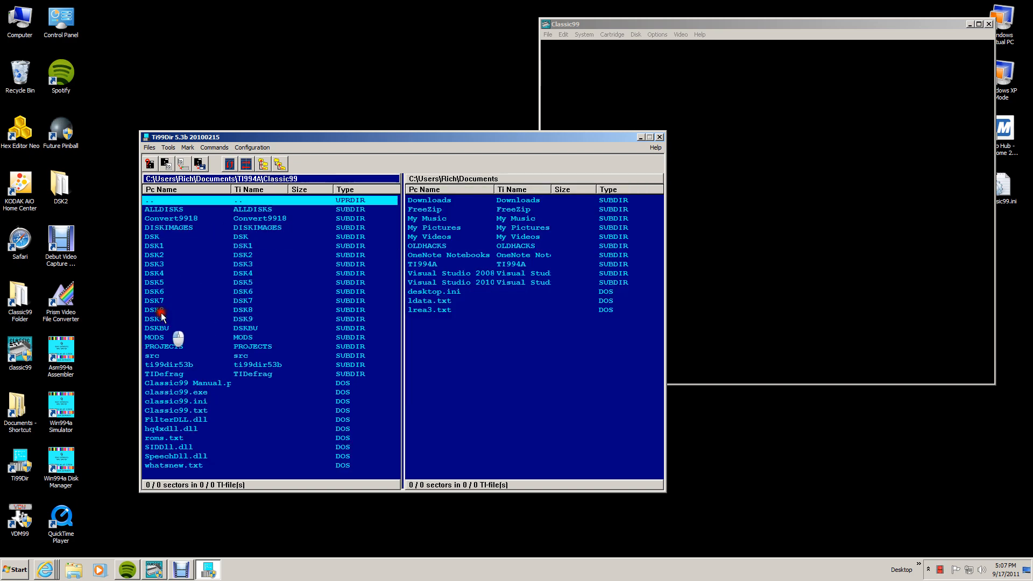
Open the DSK8 disk folder to list its nine RZB program files
double_click(153, 310)
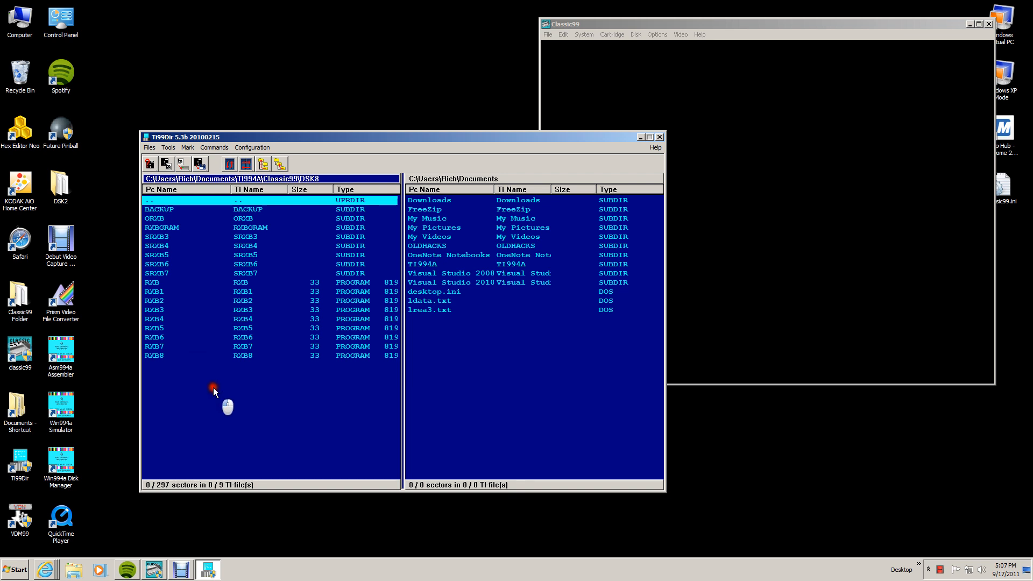
mouse_move(191, 316)
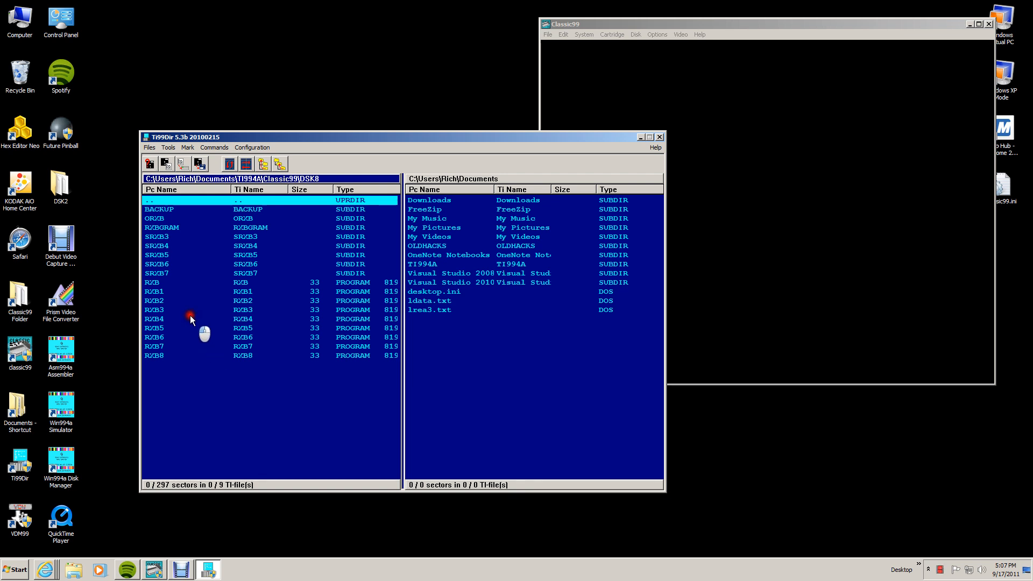
mouse_move(181, 294)
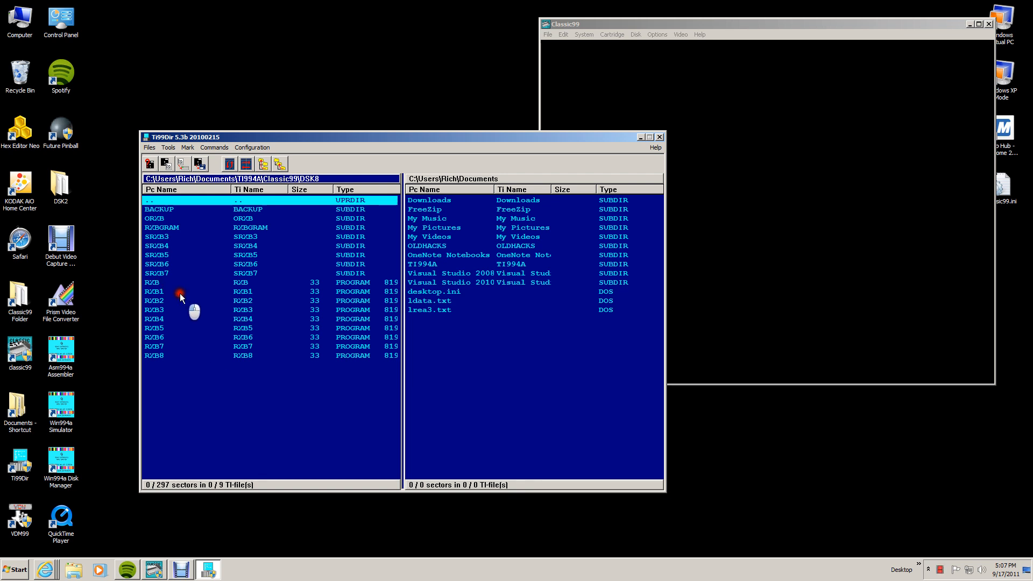
mouse_move(184, 313)
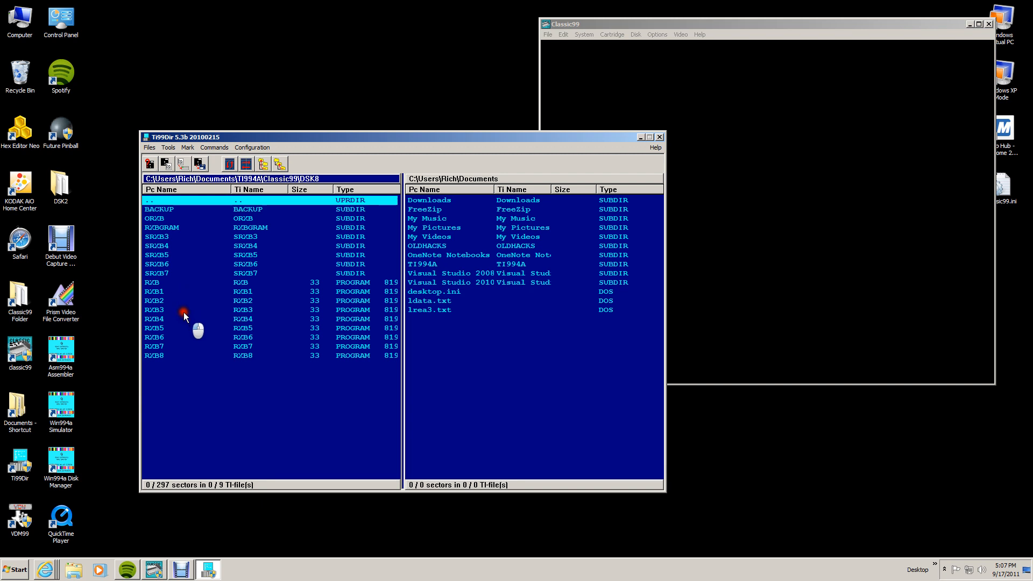
mouse_move(184, 308)
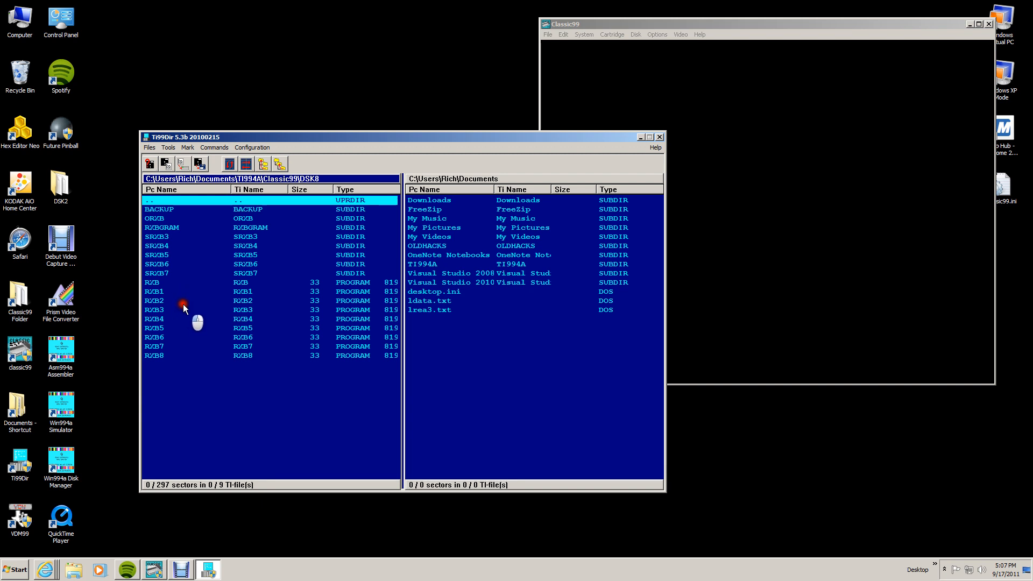
mouse_move(182, 330)
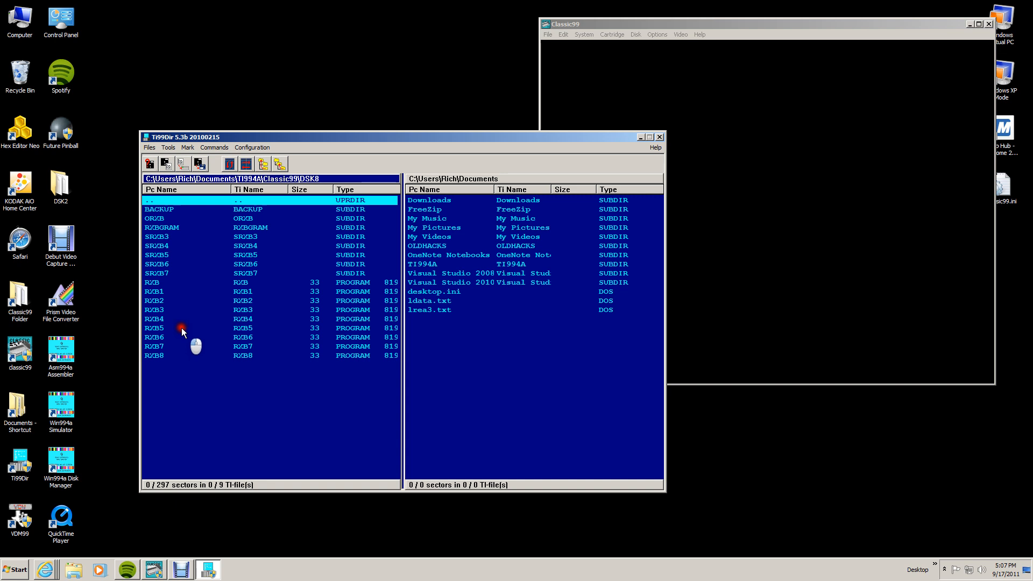
mouse_move(170, 313)
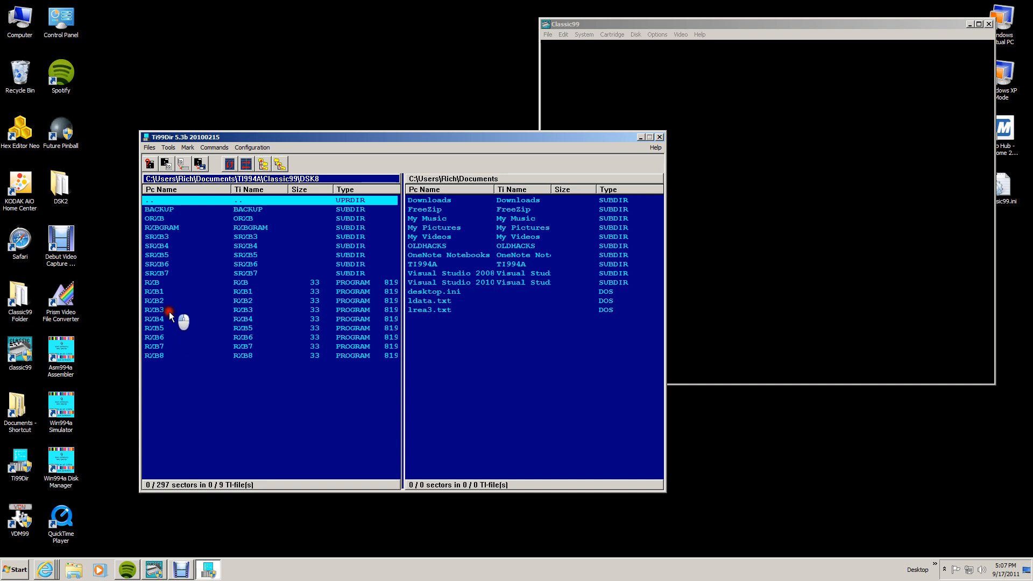
mouse_move(193, 326)
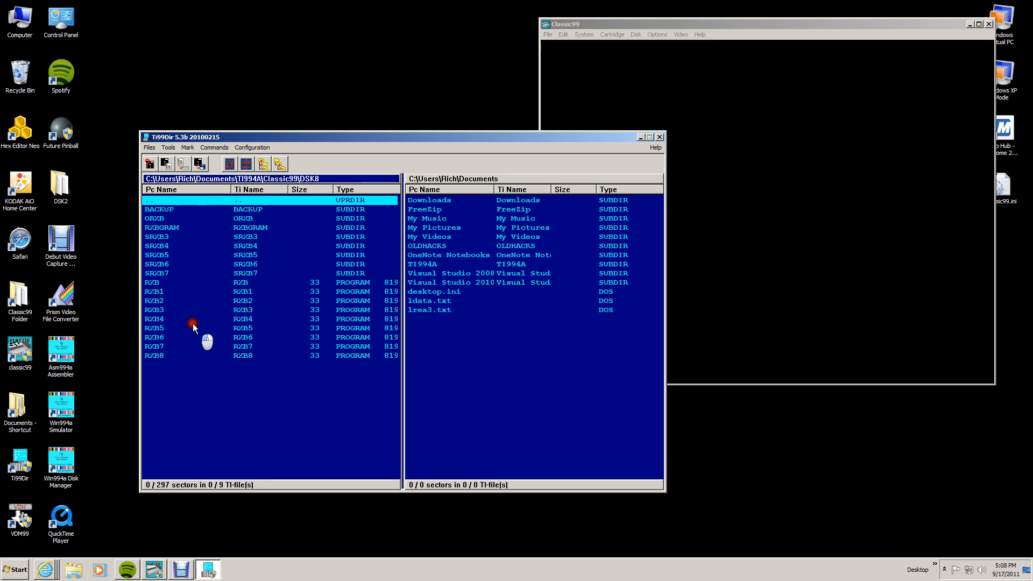
mouse_move(187, 310)
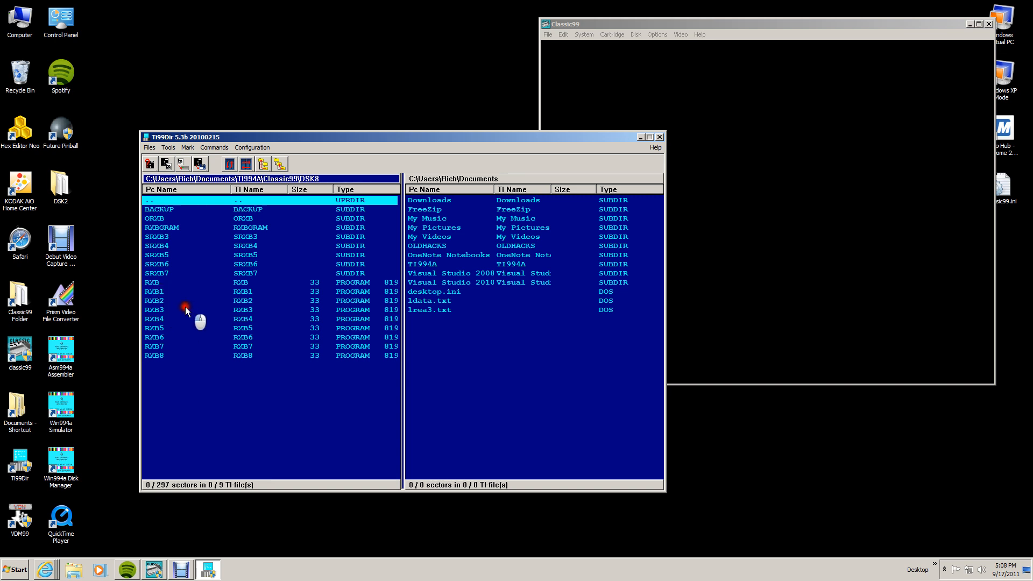
mouse_move(191, 343)
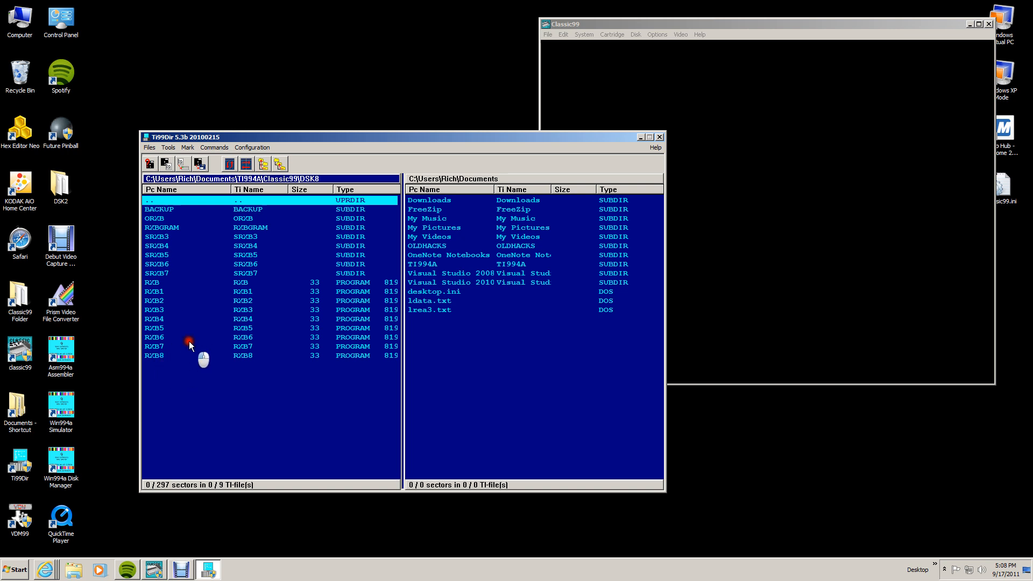
mouse_move(166, 356)
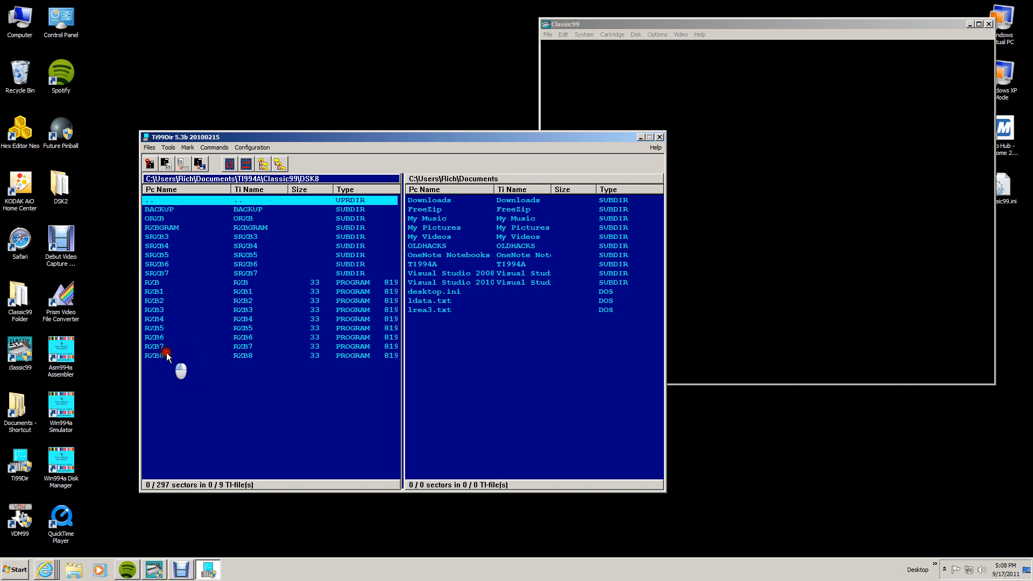
mouse_move(186, 321)
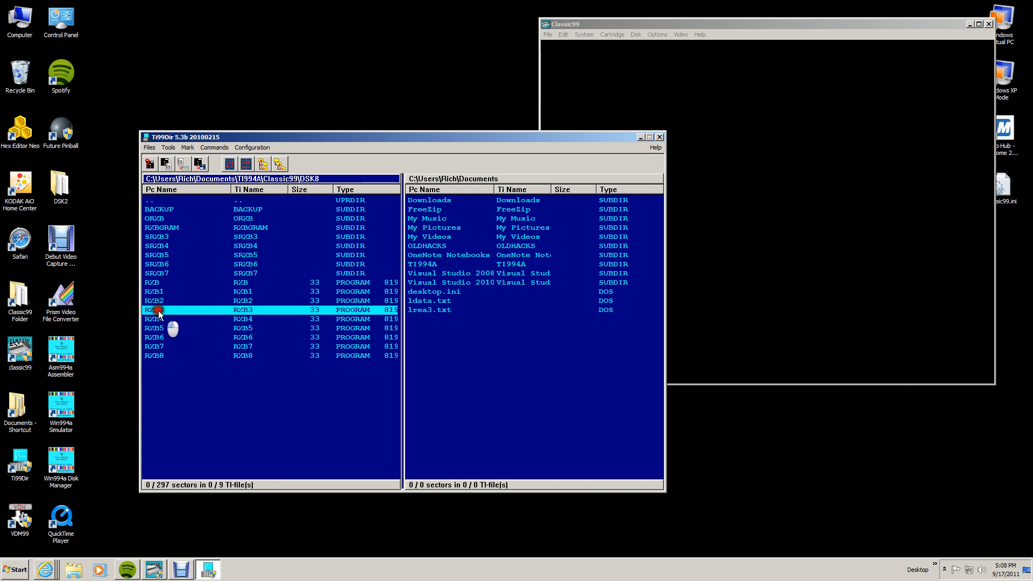
View the contents of RZB3, then RZB6, from the DSK8 file list
right_click(156, 310)
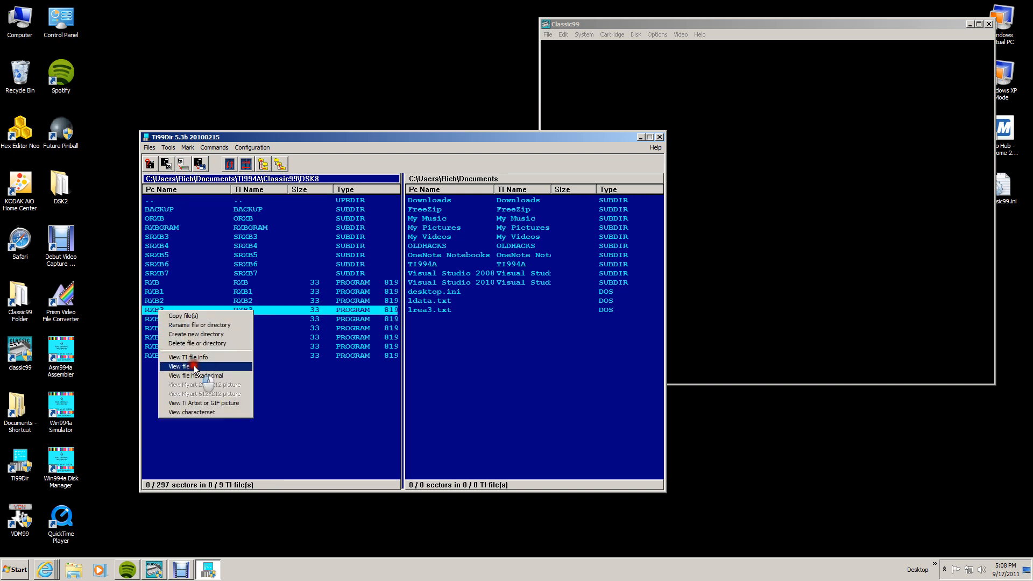
left_click(197, 376)
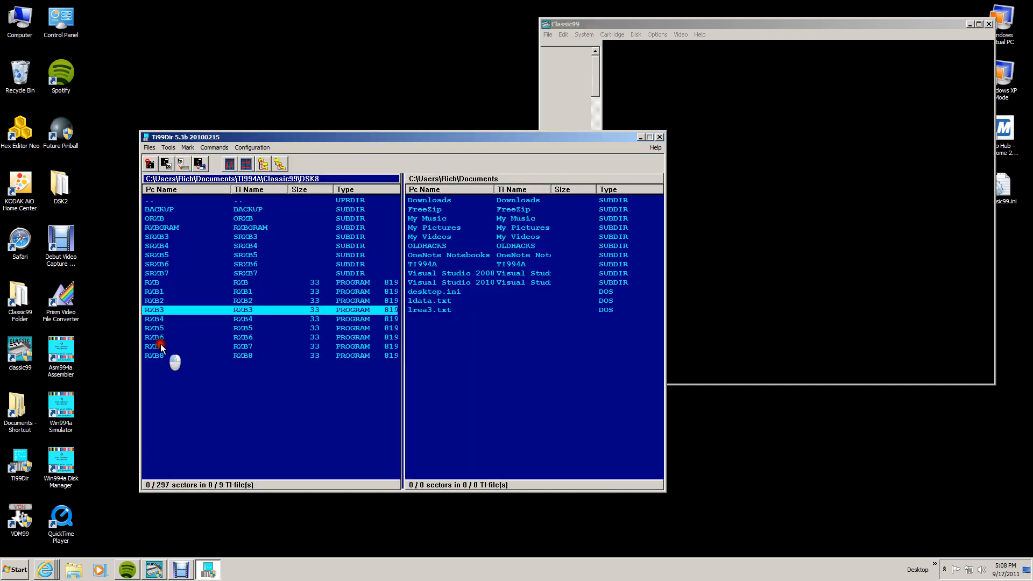
right_click(162, 342)
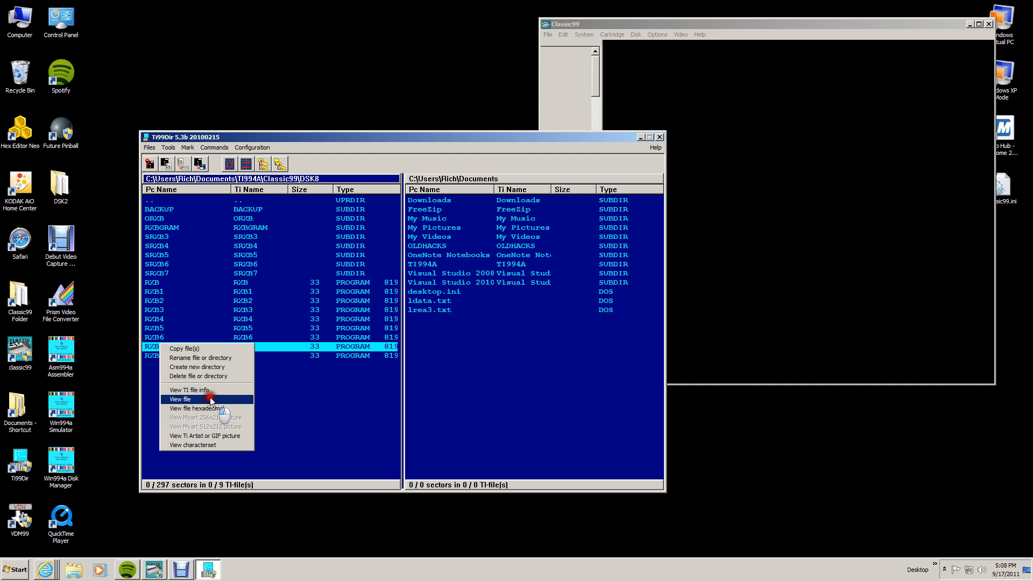
left_click(197, 407)
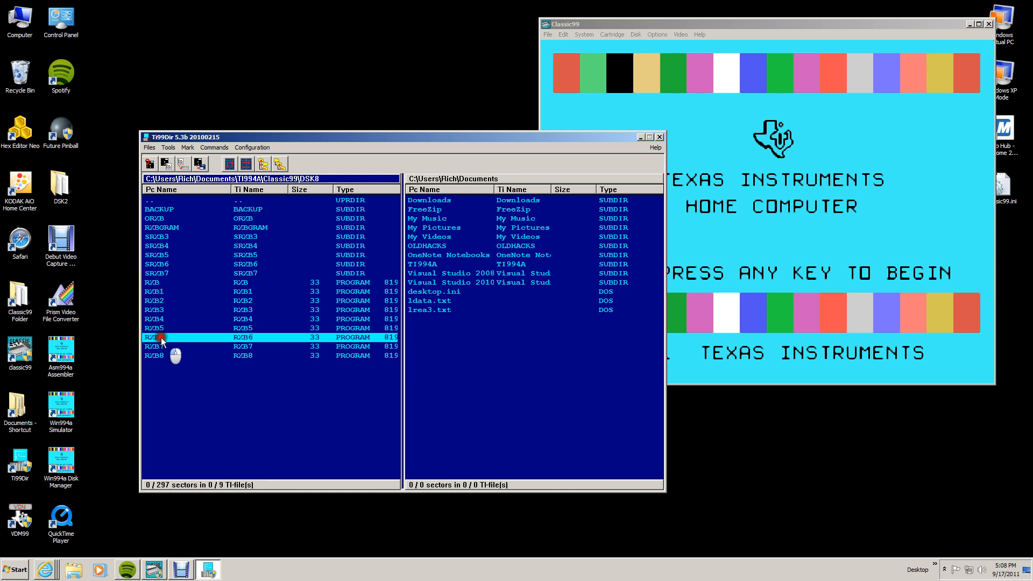
Open DSK8's RZB6 program file in the hex dump viewer
double_click(158, 337)
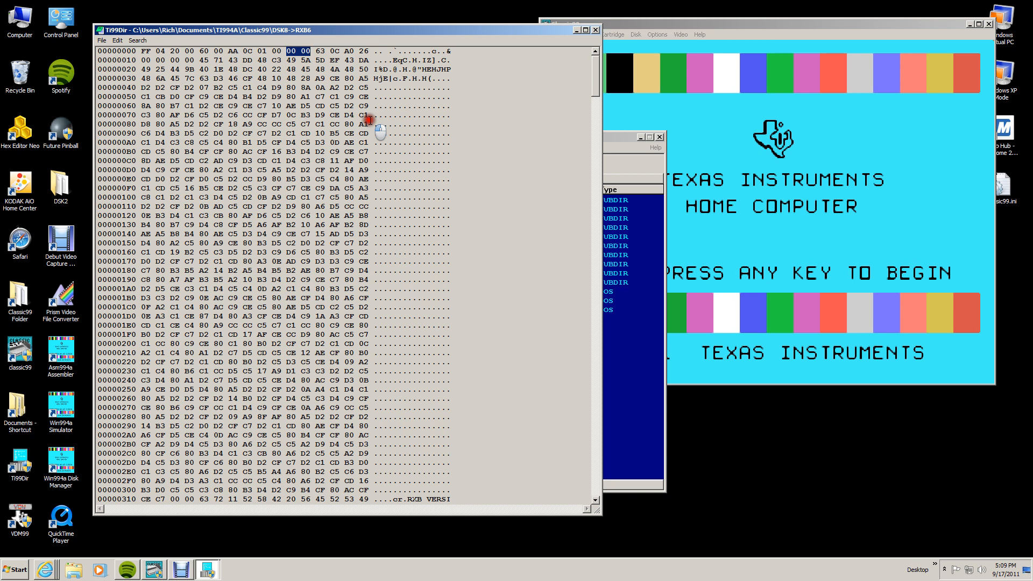
mouse_move(376, 85)
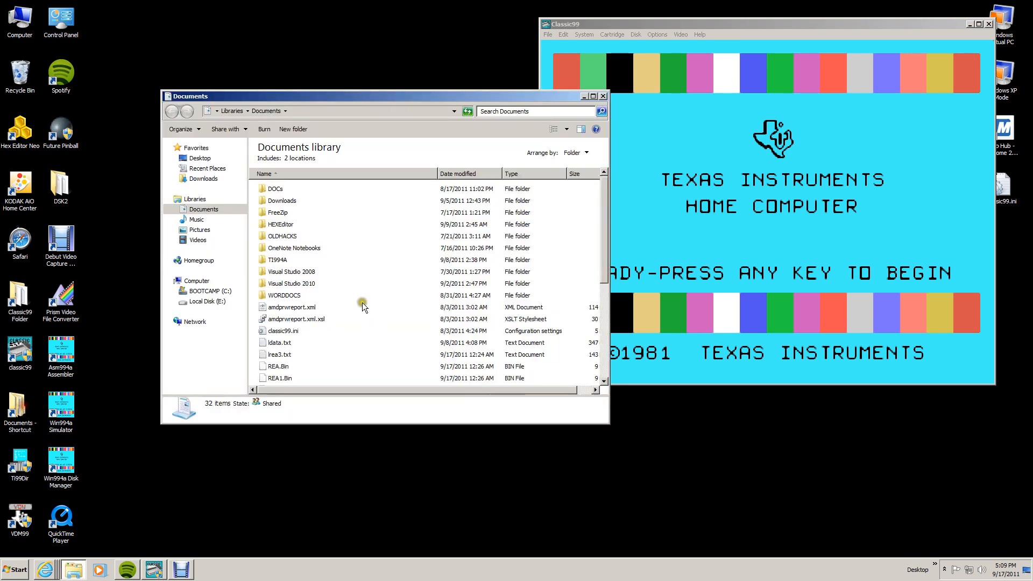
Scroll to the RXB .Bin files and inspect actions for RXB6.Bin and RXB3.Bin
scroll("down", 3)
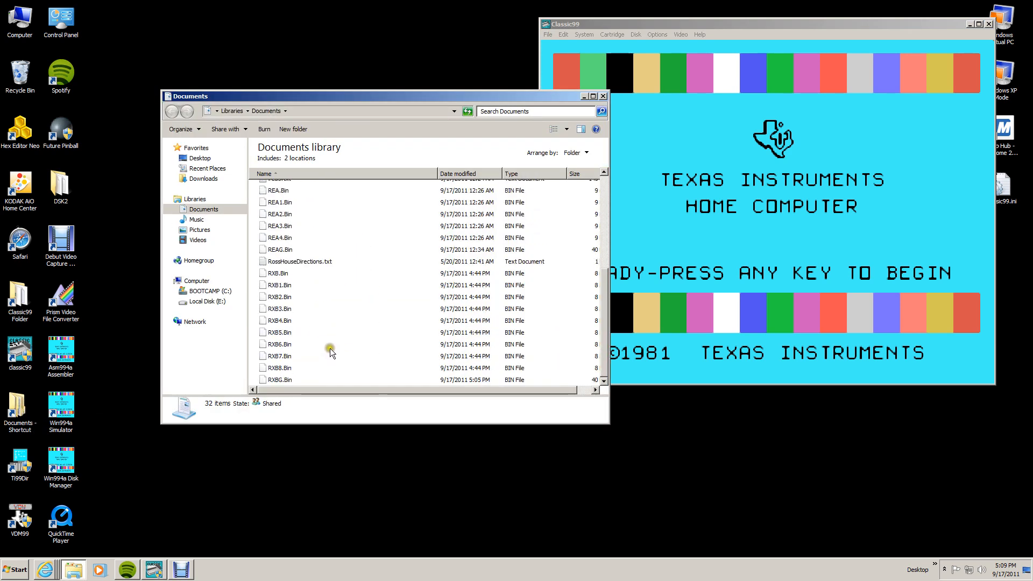
mouse_move(318, 347)
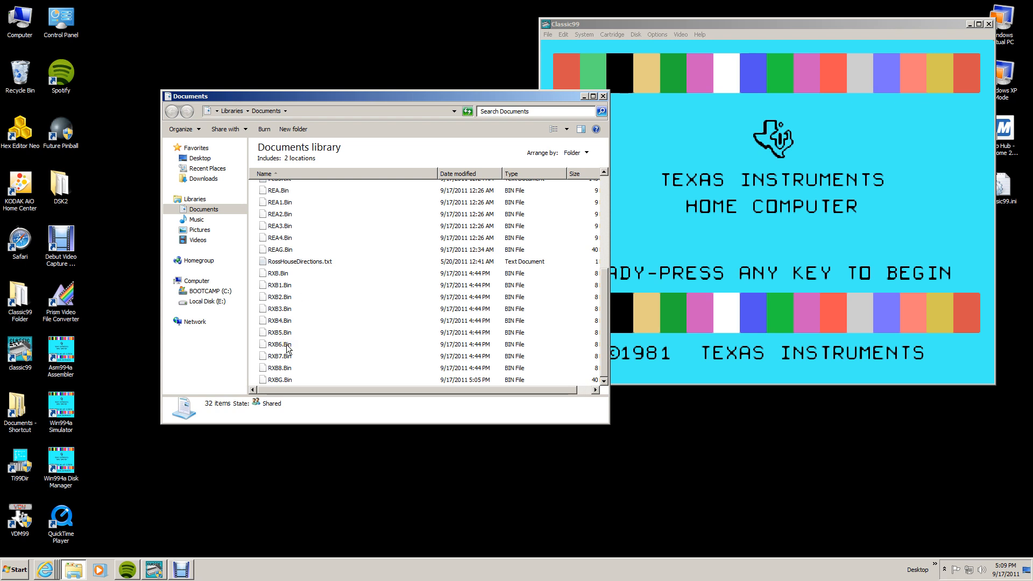
right_click(278, 344)
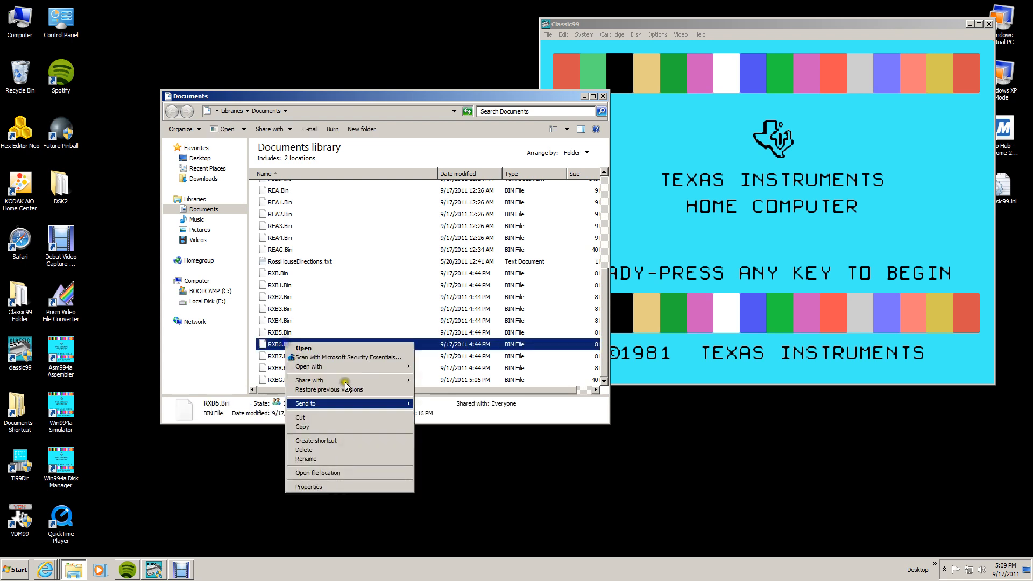
mouse_move(358, 370)
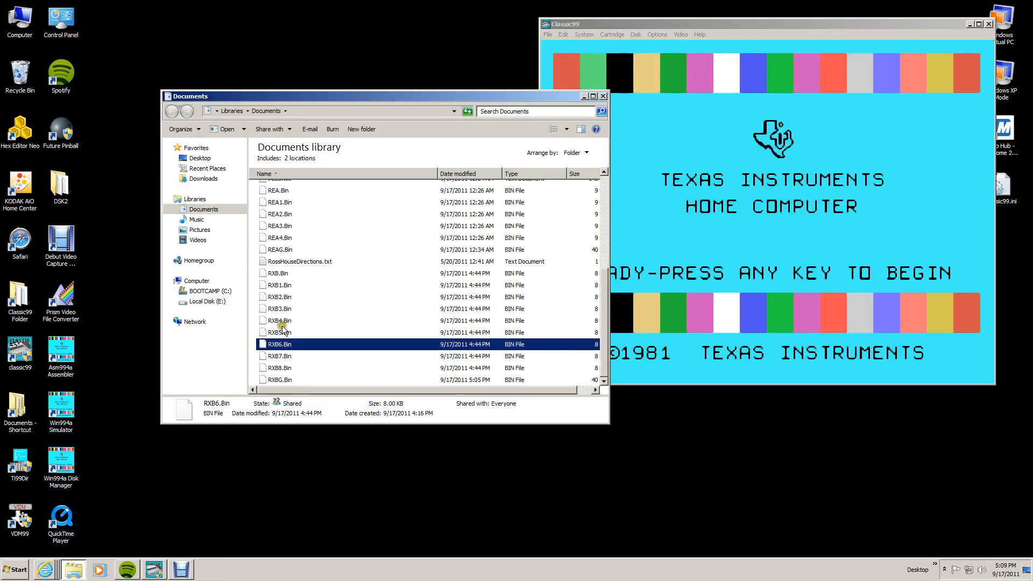
left_click(278, 308)
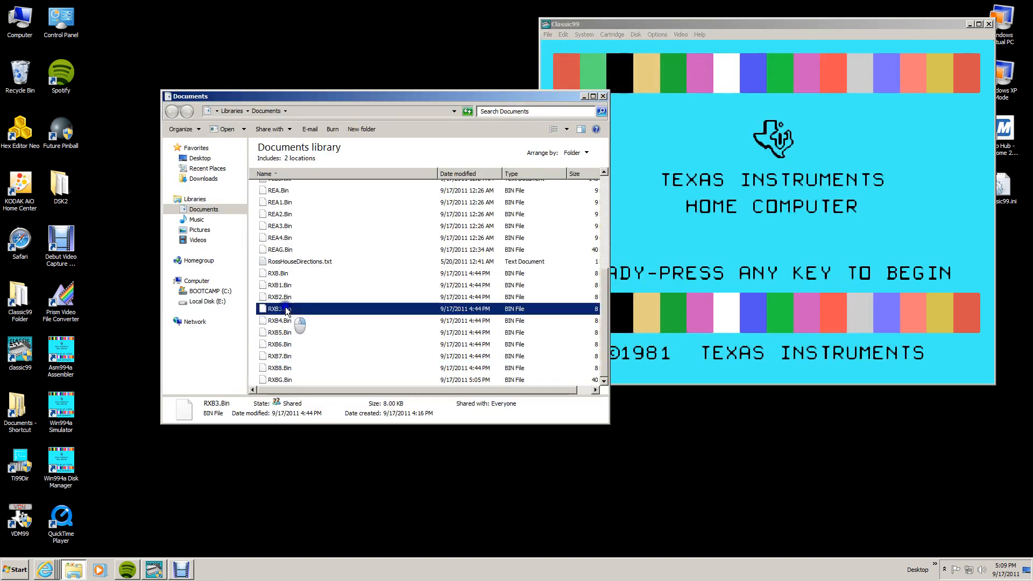
right_click(279, 308)
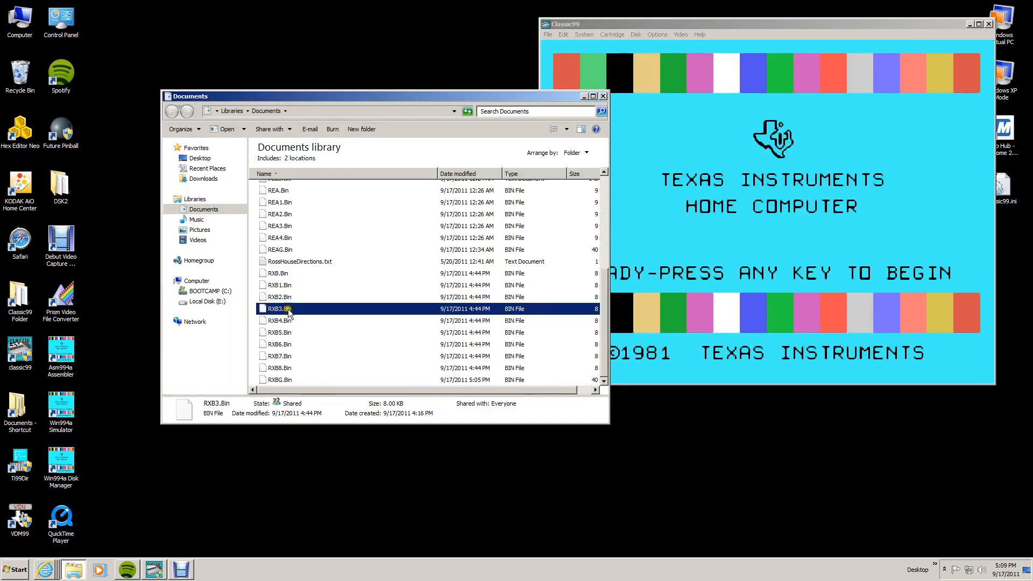
right_click(278, 297)
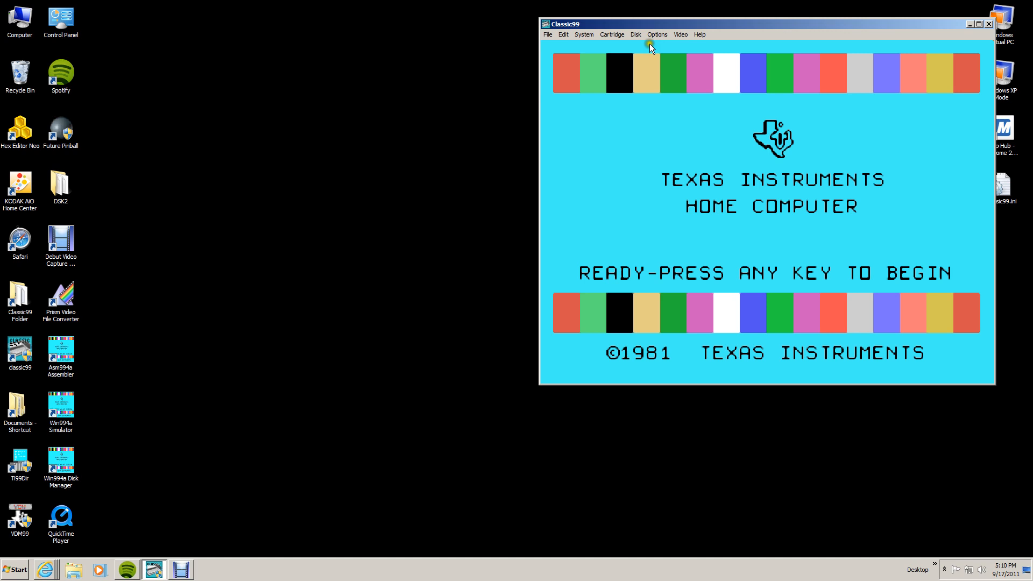
Load RXBC.bin from the RXB2012 folder as a user cartridge
left_click(611, 34)
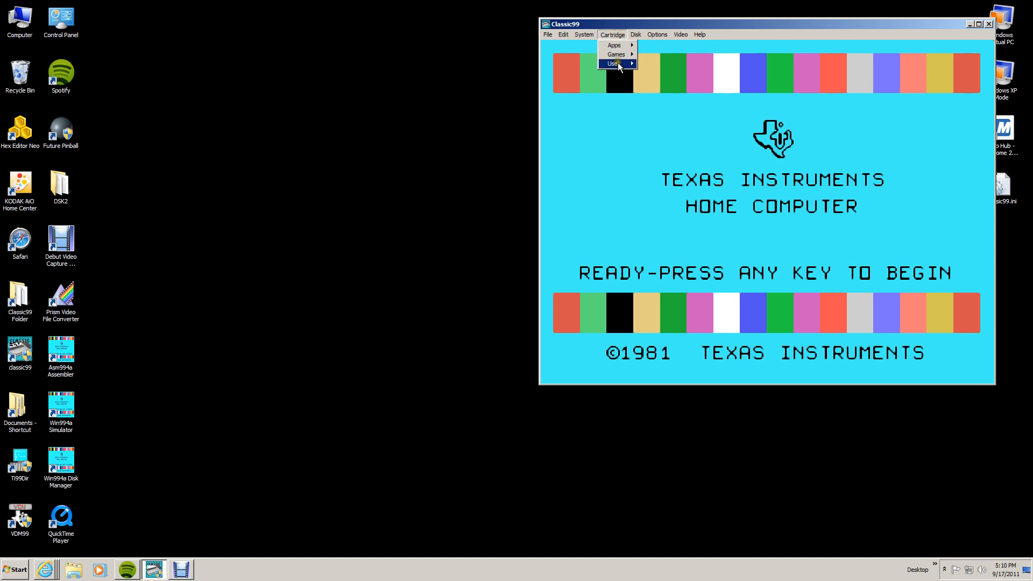
left_click(614, 64)
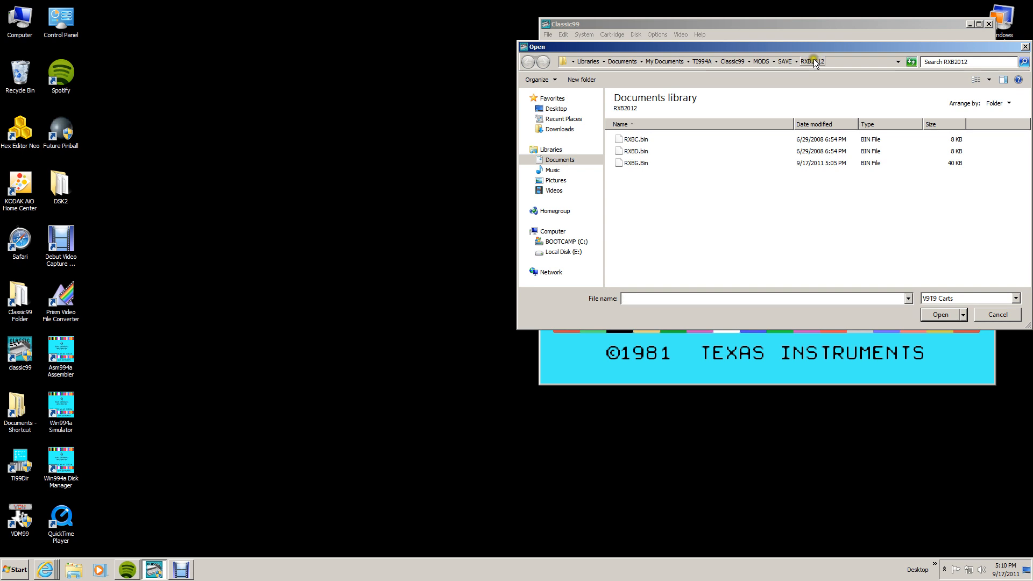
left_click(635, 138)
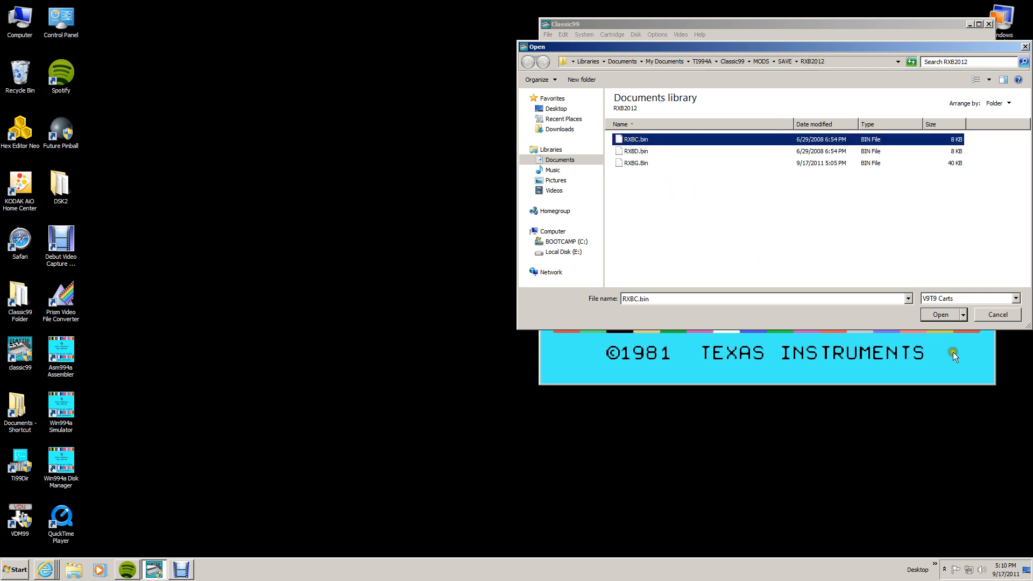
left_click(941, 315)
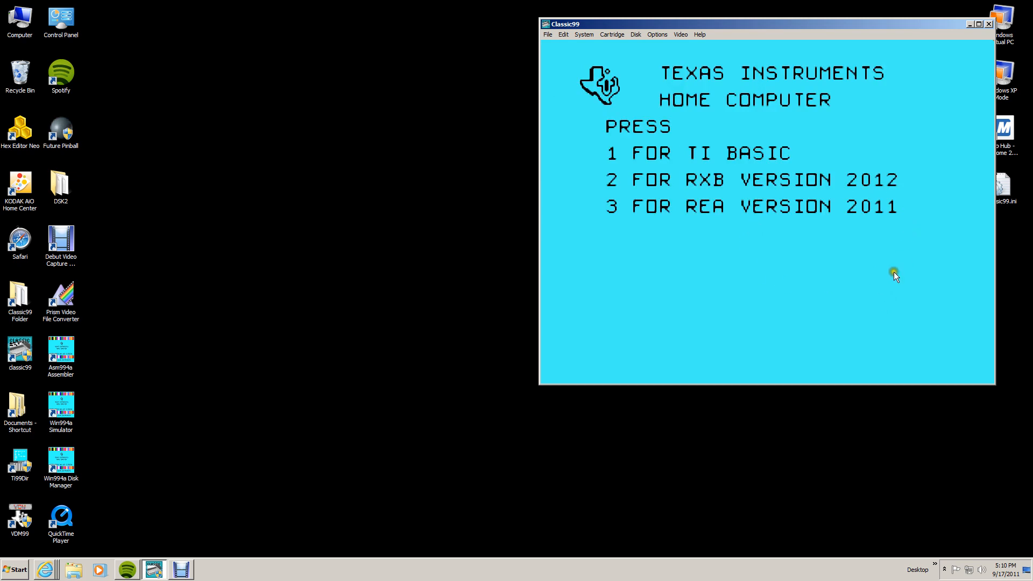
mouse_move(600, 156)
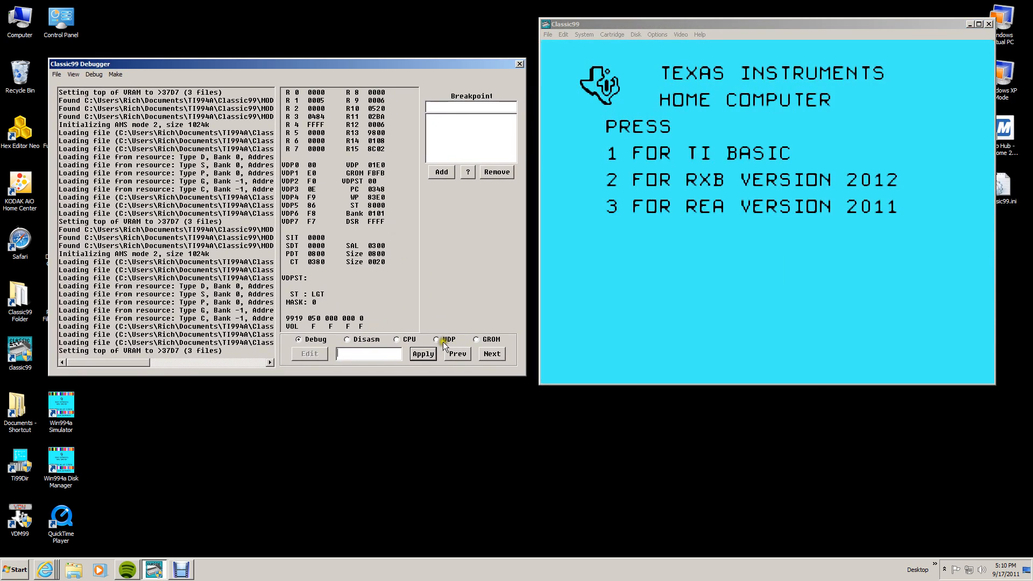
Switch the debugger to VDP memory and select the bytes at address 3EEE
left_click(437, 339)
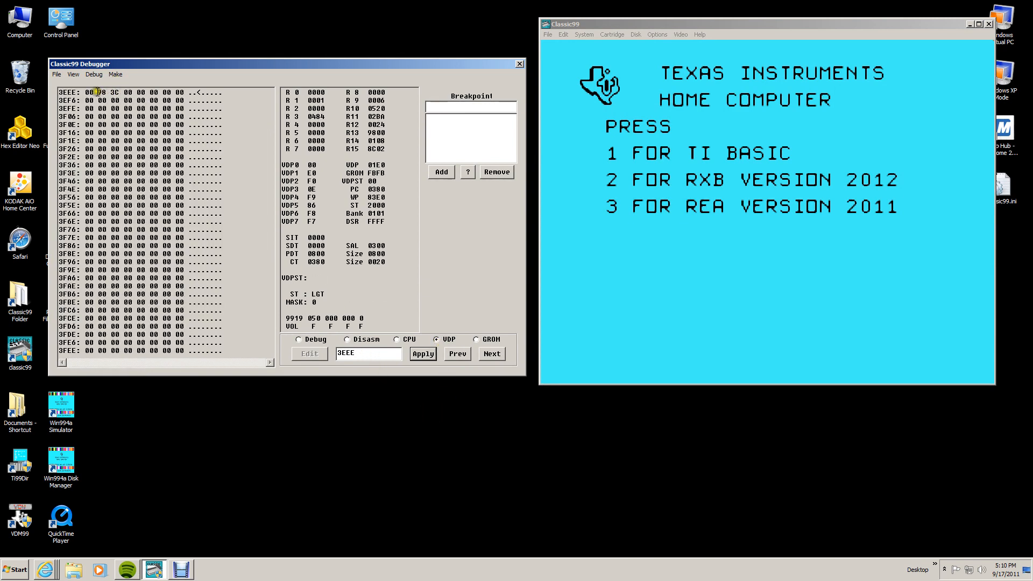
left_click(491, 354)
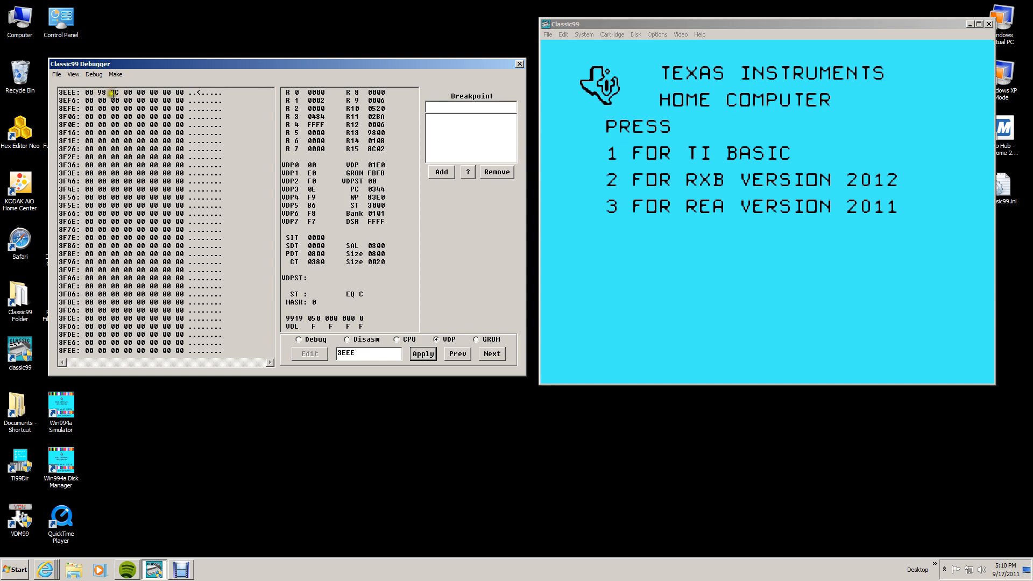
left_click(491, 354)
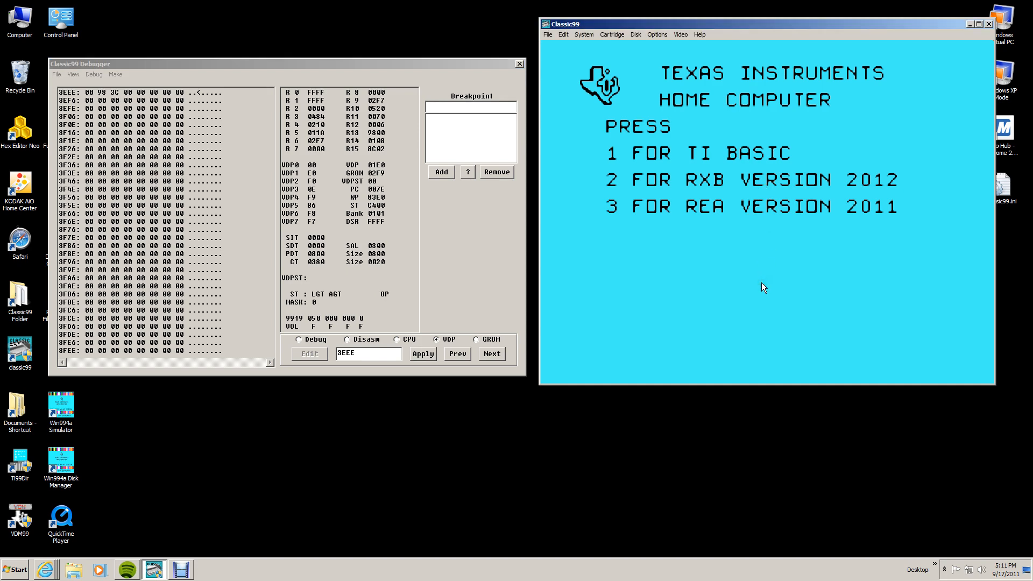
Start RXB 2012 with option 2, then close the debugger window
key("2")
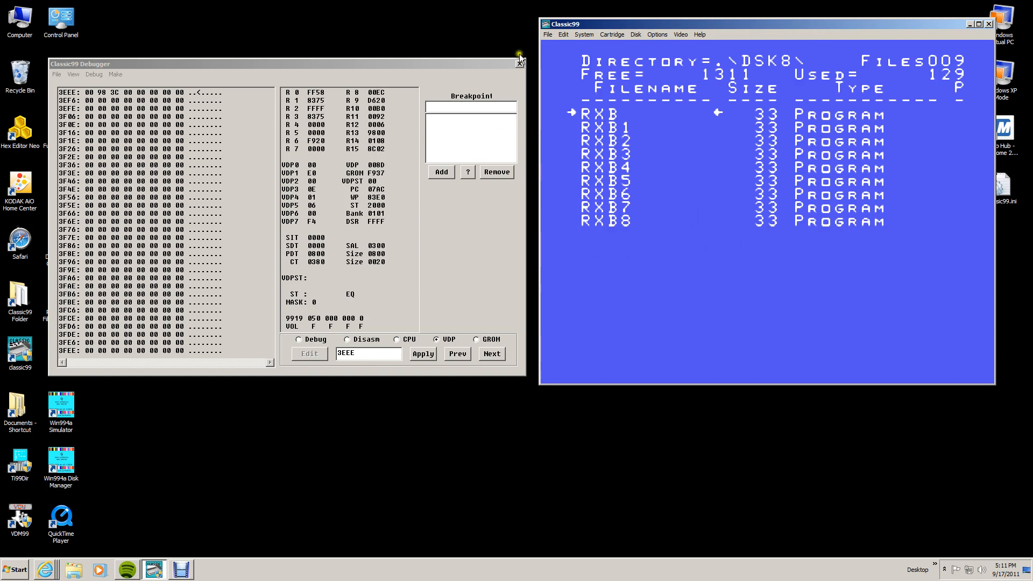
left_click(520, 60)
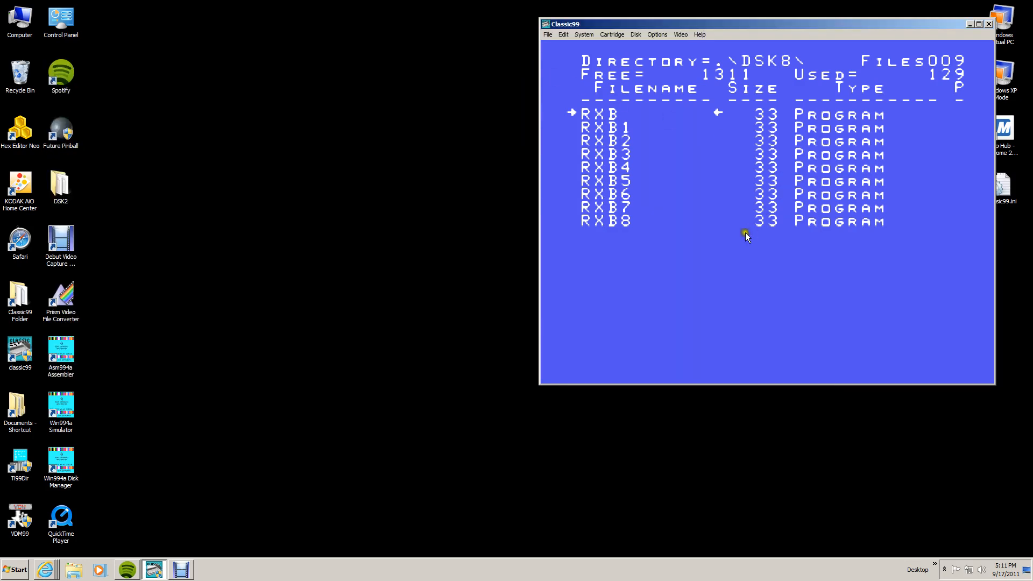